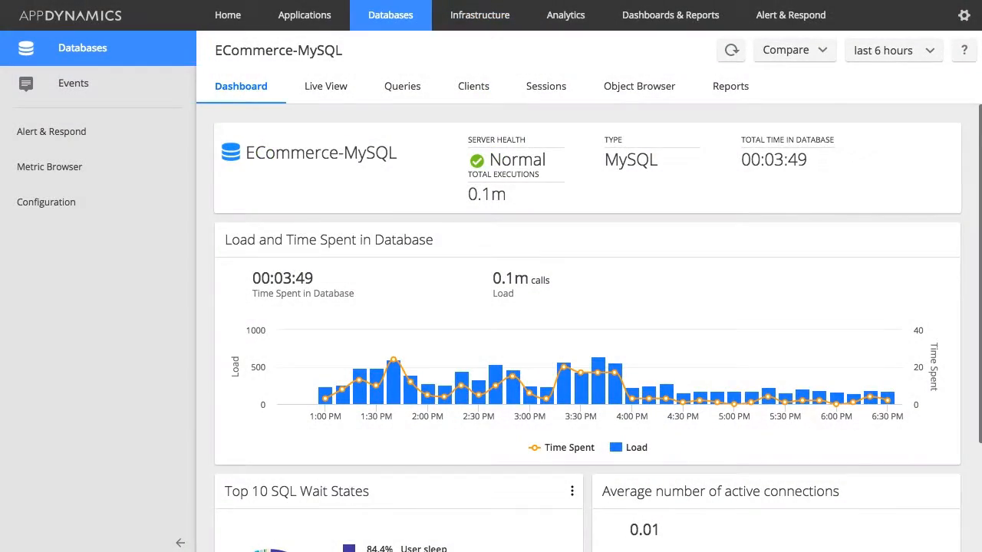
Scroll through the ORCL.Func-perf-02 Live View's 44 sessions and CPU, memory, wait-state charts
scroll(down, 3)
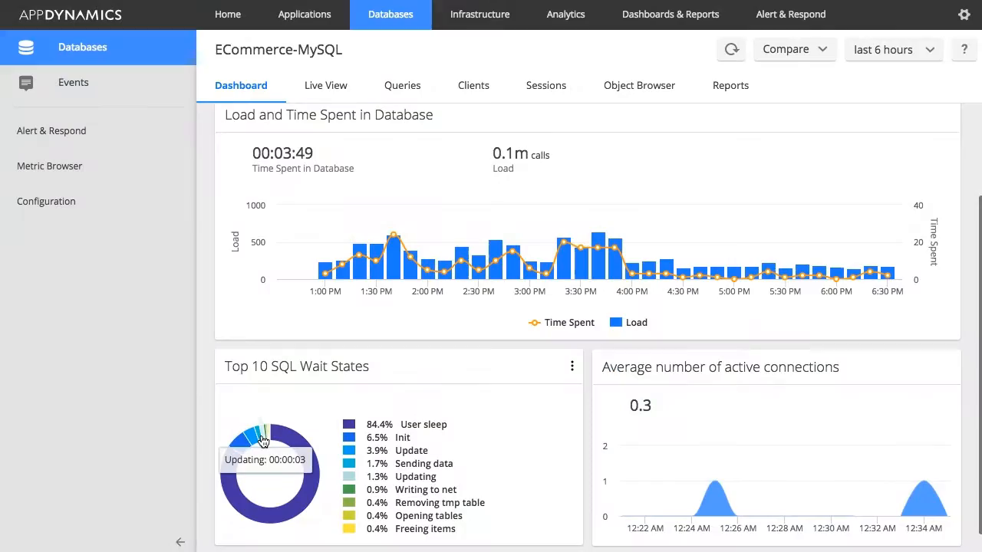
scroll(down, 3)
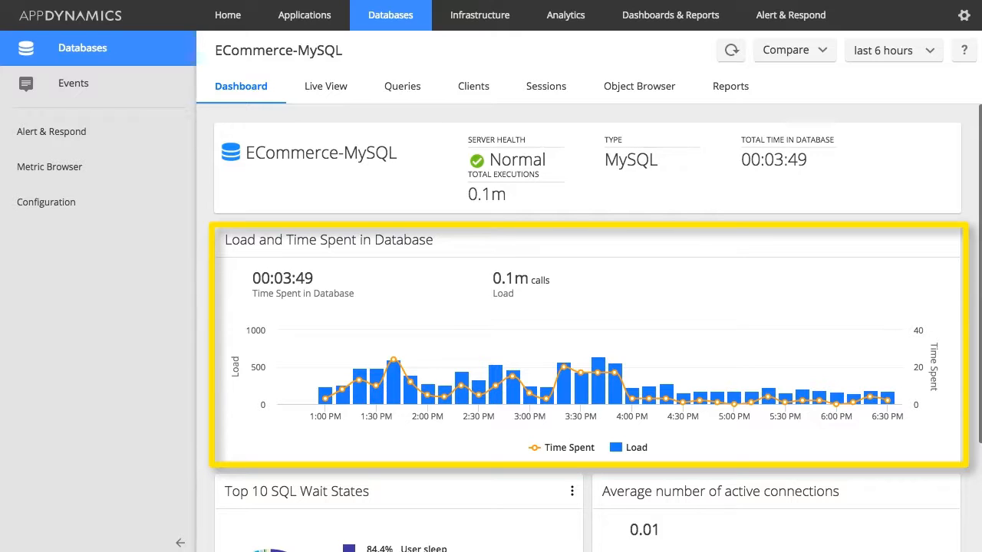
mouse_move(580, 376)
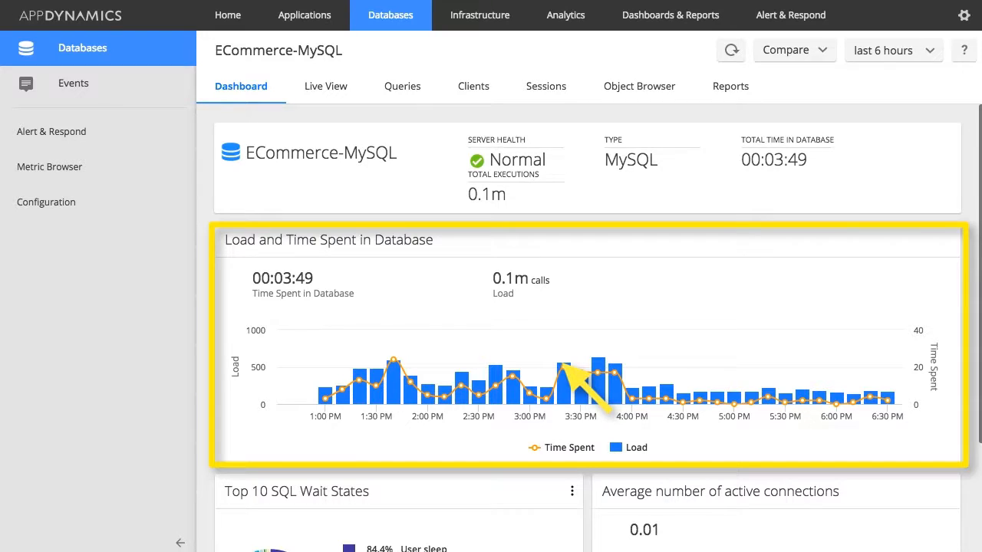
scroll(down, 3)
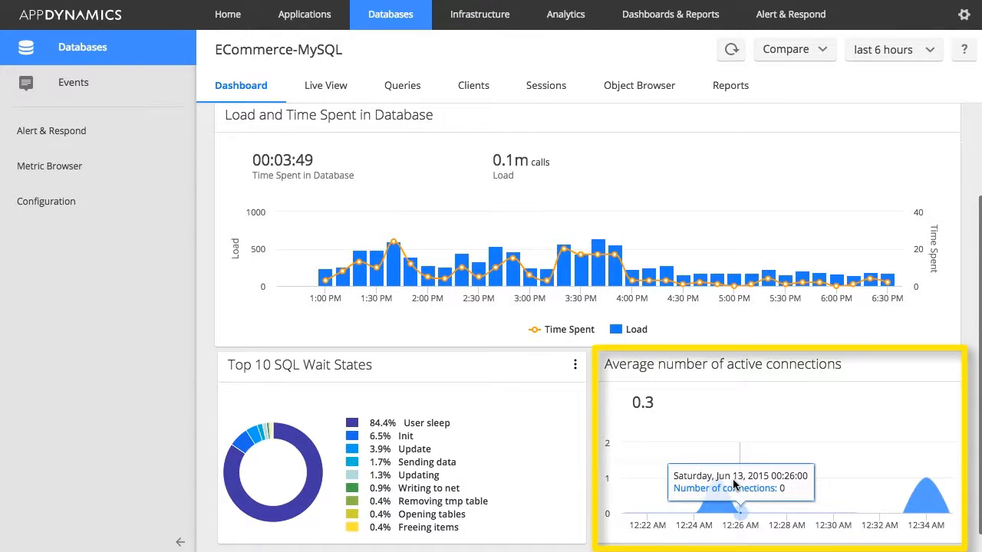
scroll(down, 3)
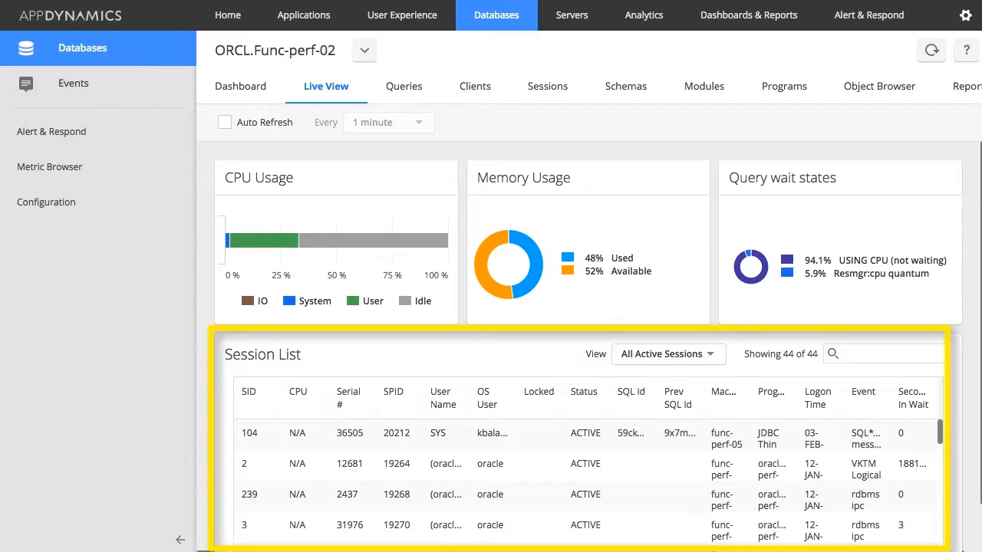
Open an ECommerce_MySQL query's details with resource consumption, wait states and executing machines
click(404, 86)
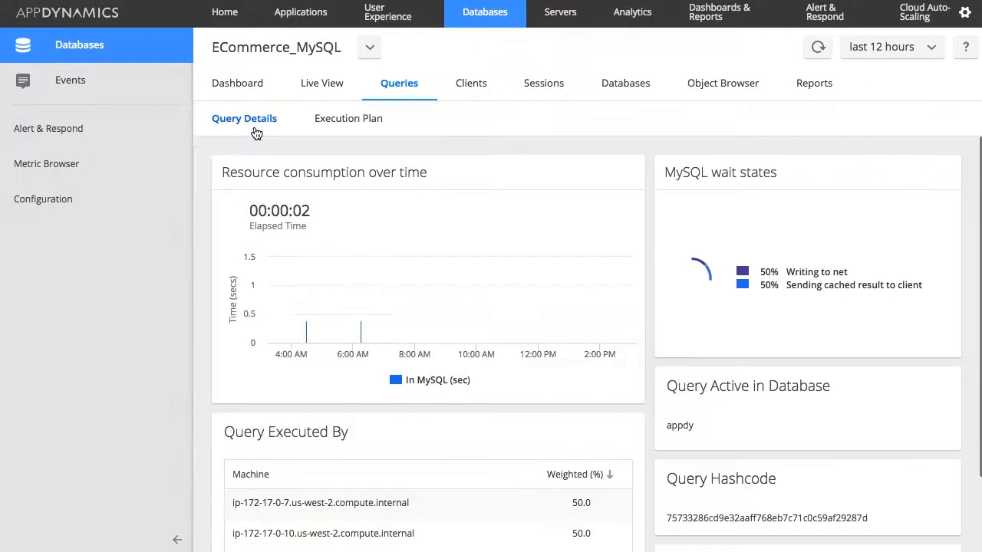
mouse_move(311, 292)
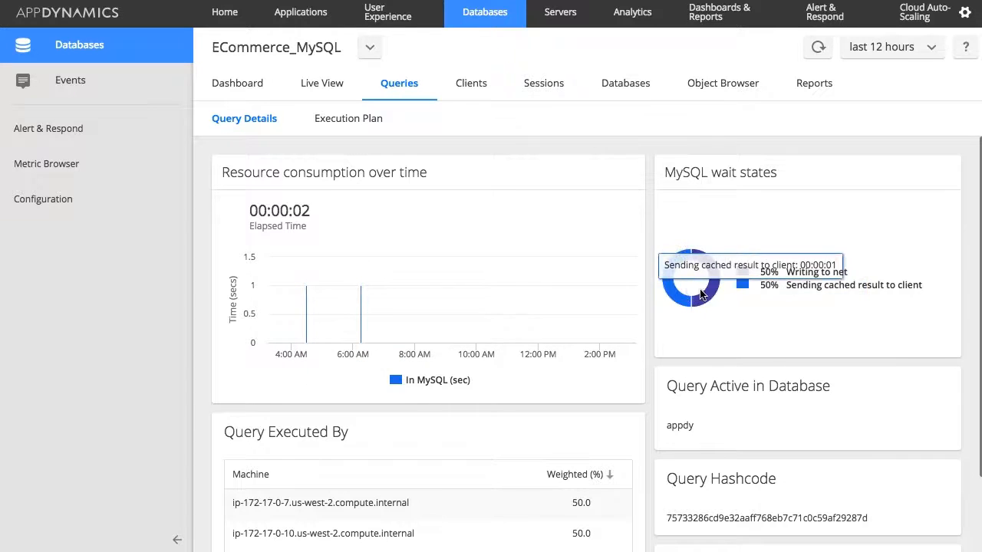
Check the query's execution plan, then list the three client machines, led by 87%
scroll(down, 3)
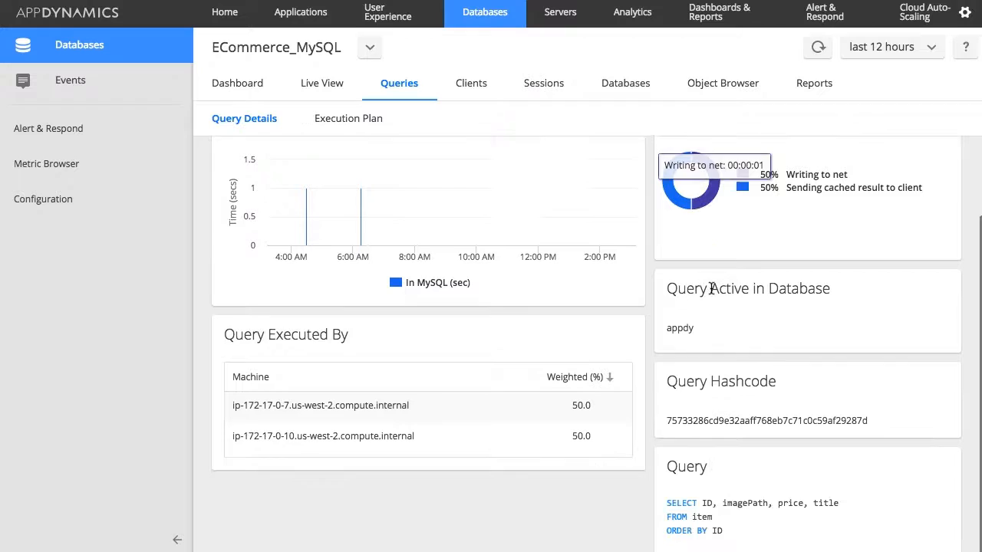
click(346, 119)
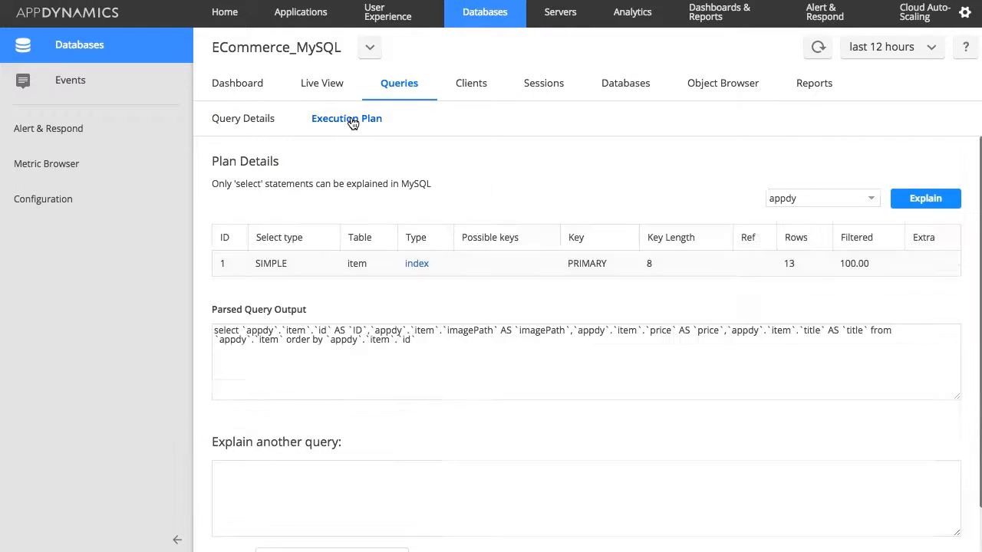
click(471, 83)
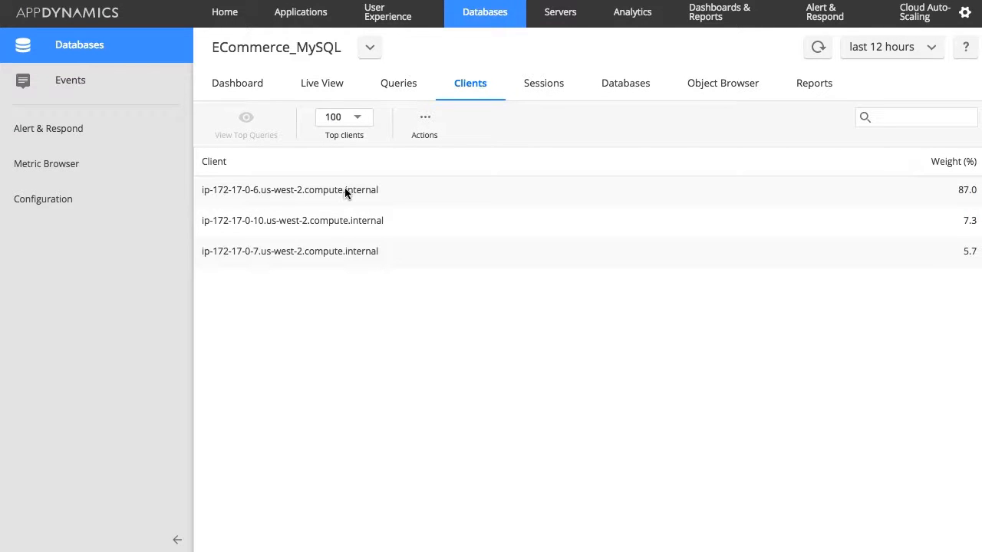
View the first client's top queries and export options, then return to the client list
click(290, 189)
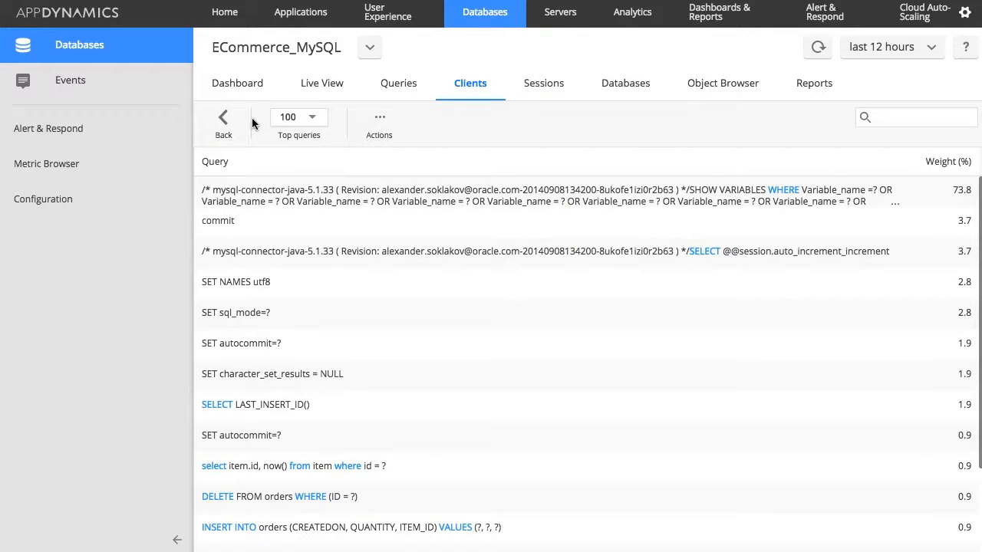
click(379, 121)
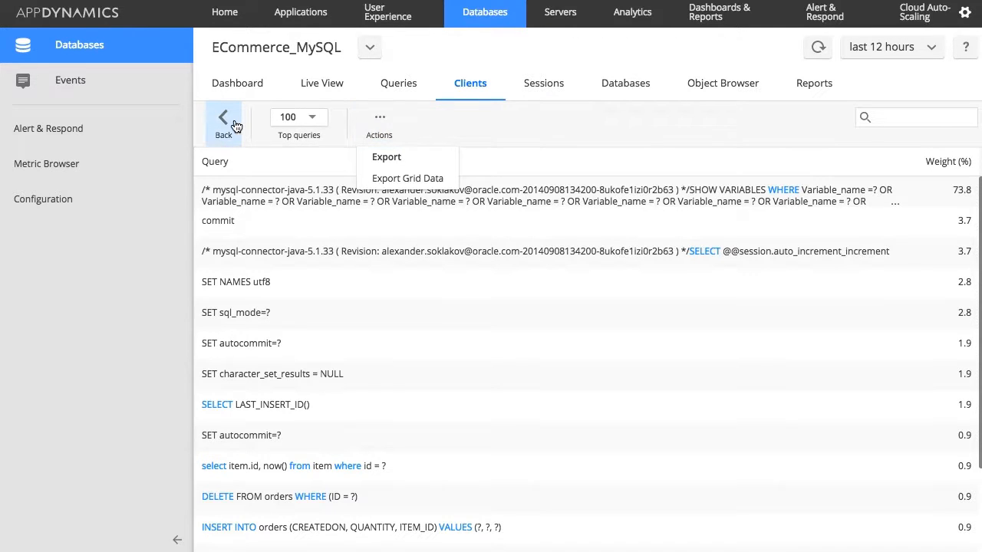
click(542, 82)
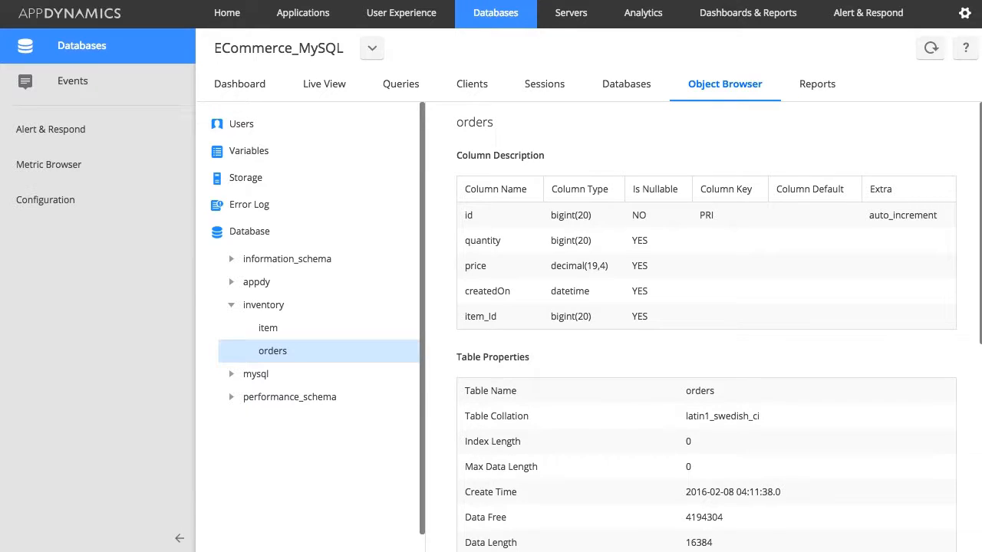
Open the ECommerce_MySQL Wait State report charting the last 12 hours
click(812, 85)
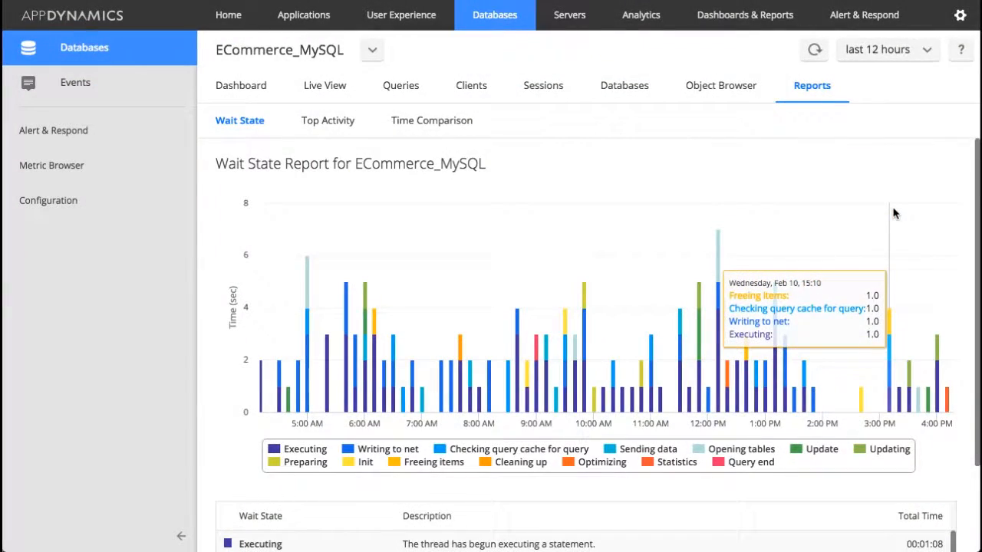
click(327, 120)
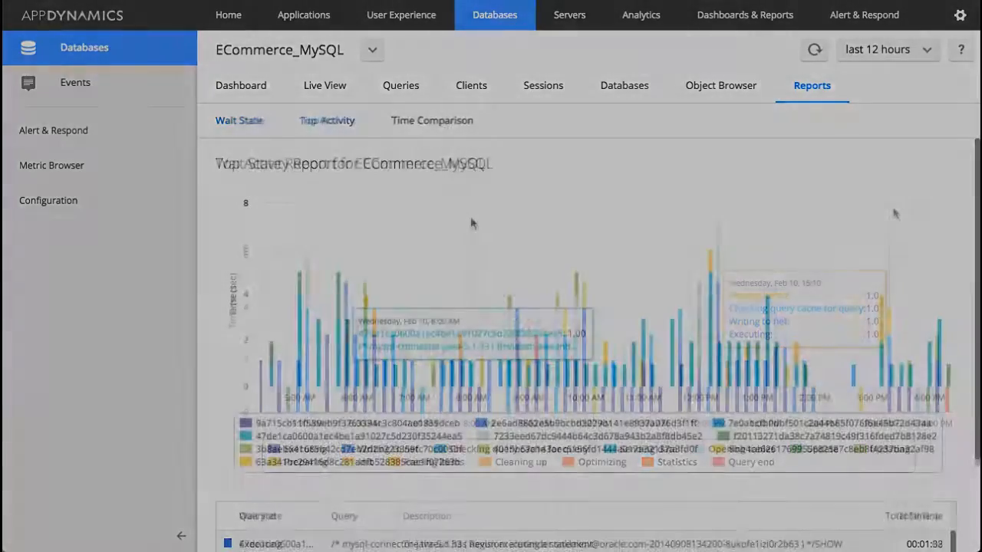
click(326, 121)
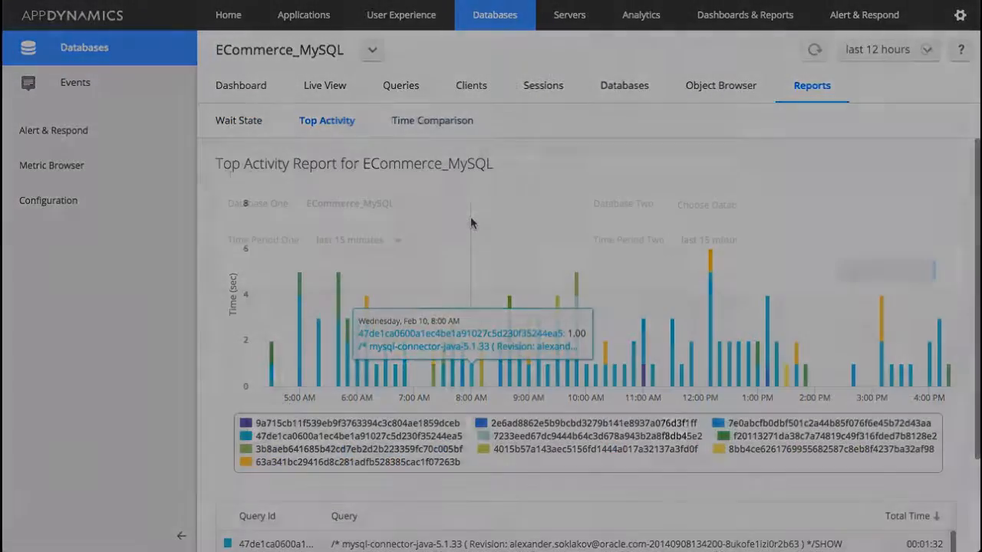
click(239, 121)
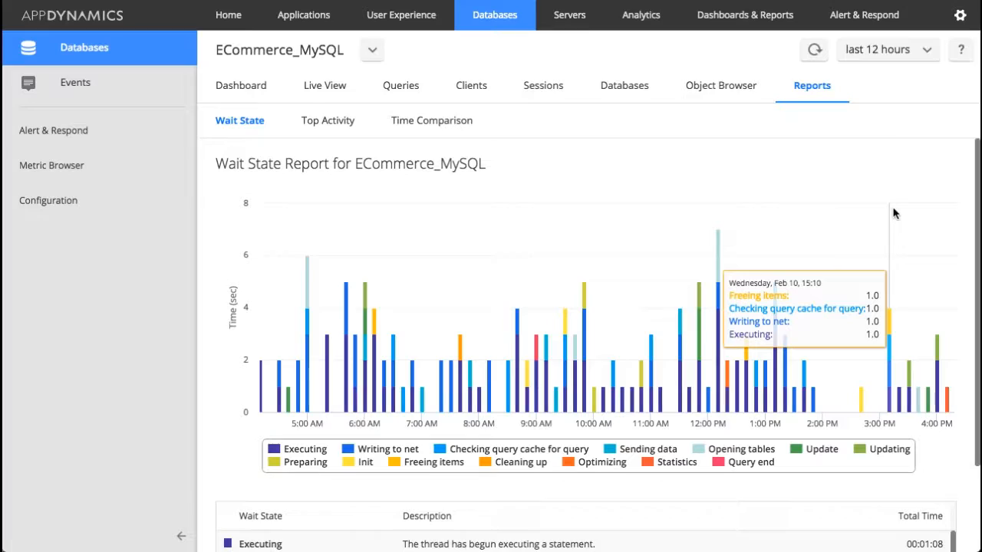
Show the Top Activity report charting query times by query ID over 12 hours
click(327, 120)
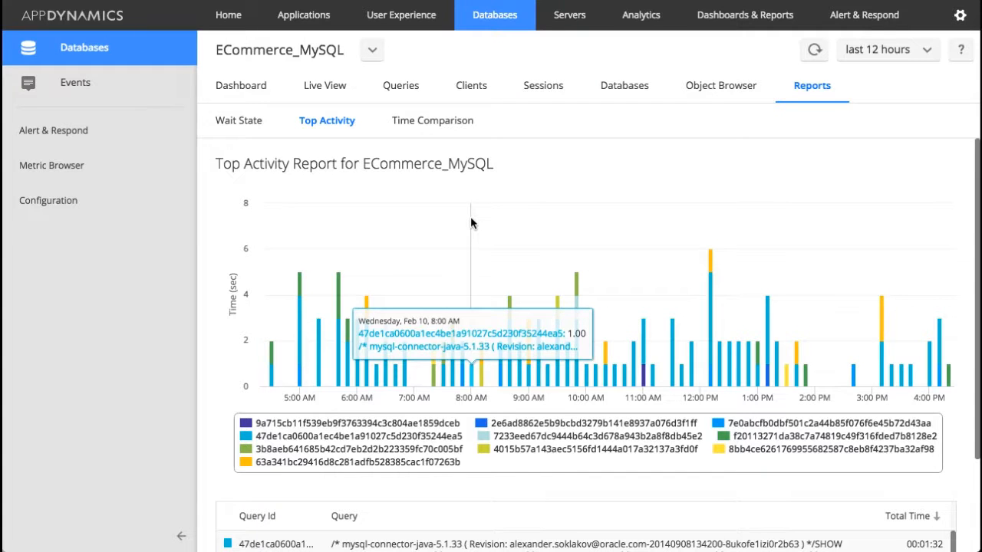
Open the Time Comparison setup with top 10 queries and two 15-minute periods
click(431, 120)
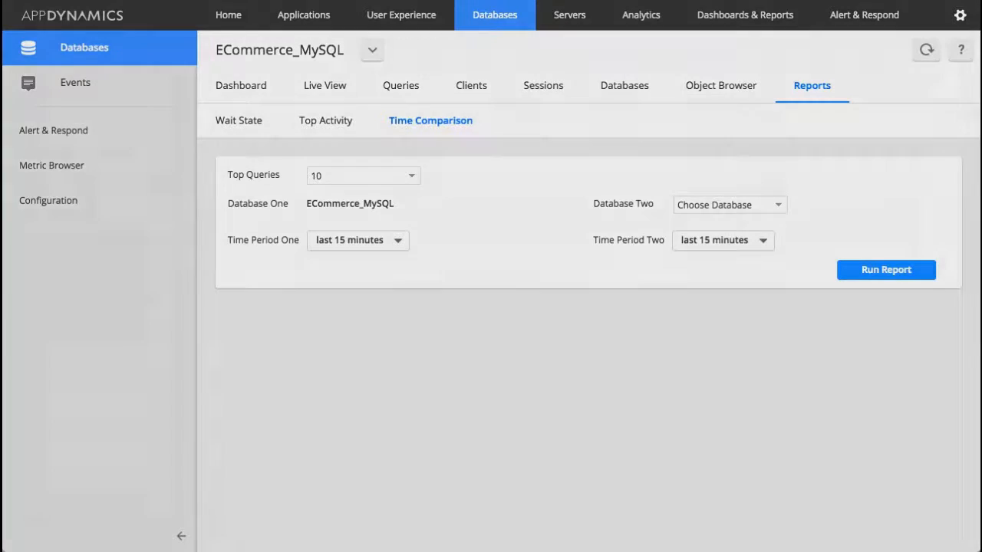
Browse the database Metric Browser, then go back to the Home overview
click(52, 165)
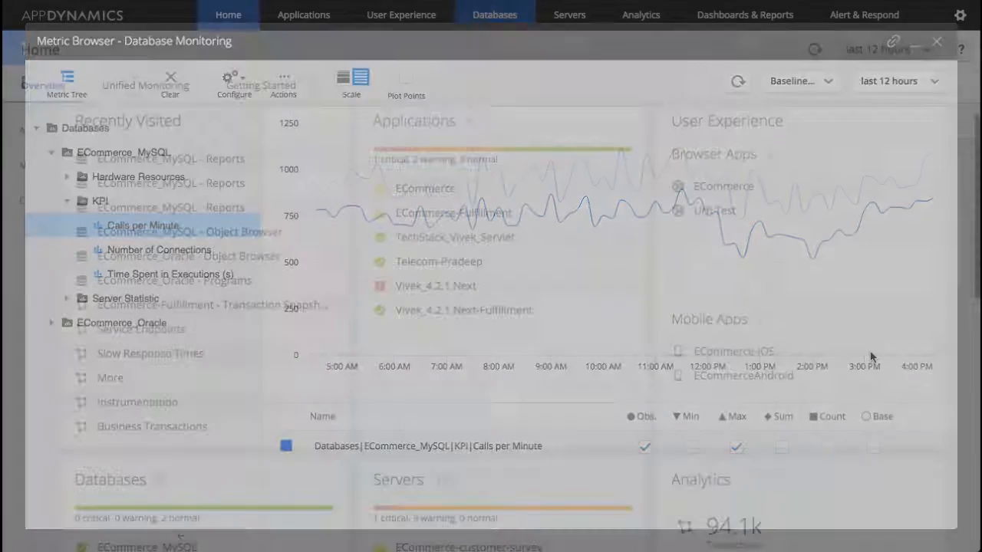
click(937, 42)
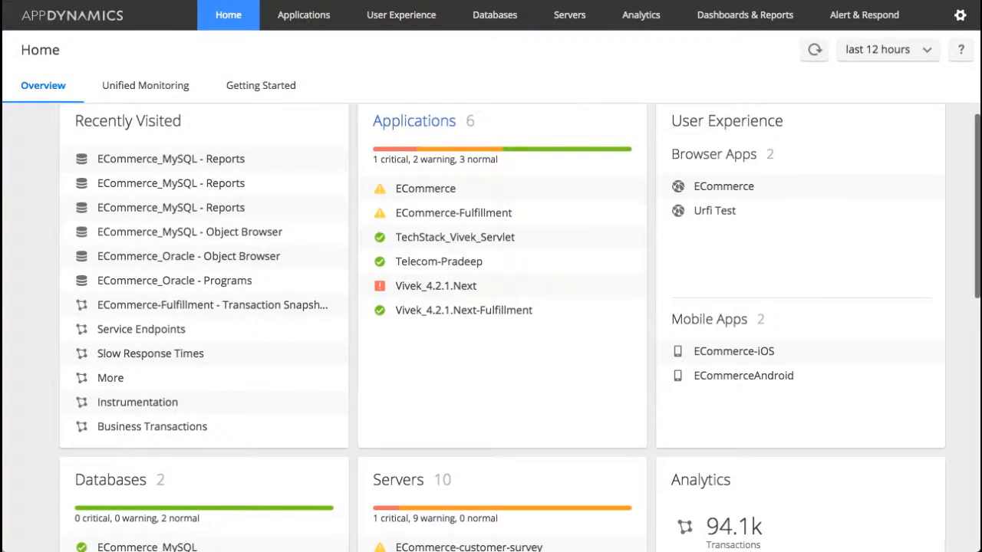